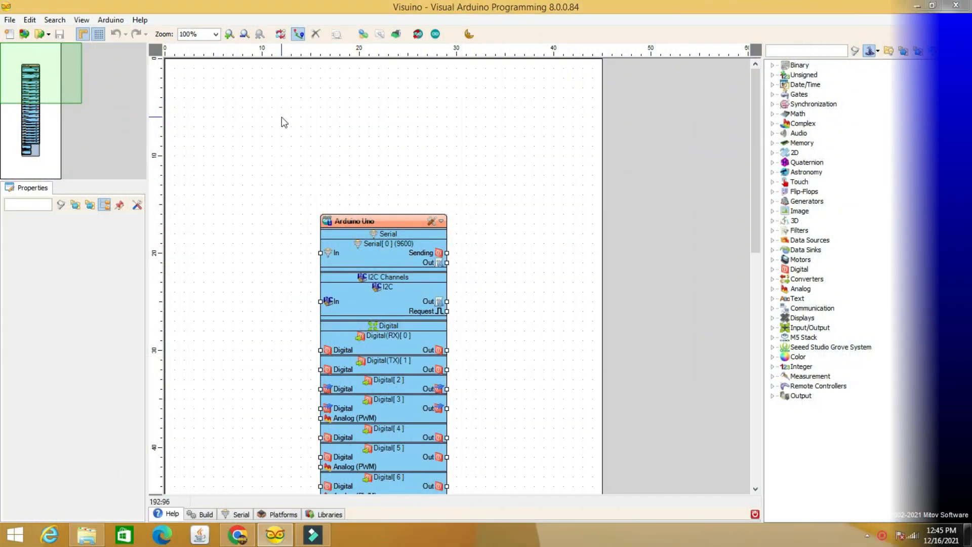
Step: Open the File menu to load the speed2 ok project
left_click(9, 19)
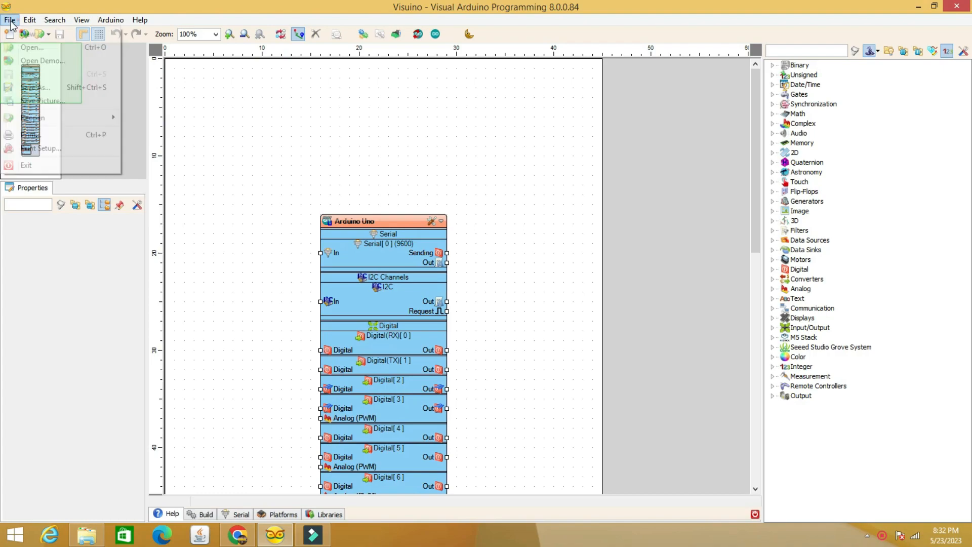
mouse_move(32, 117)
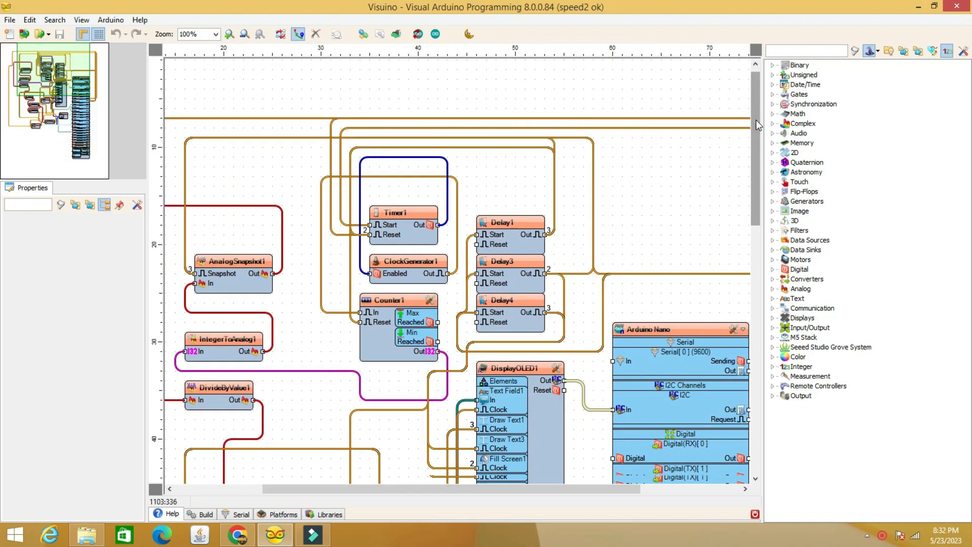
scroll("down", 3)
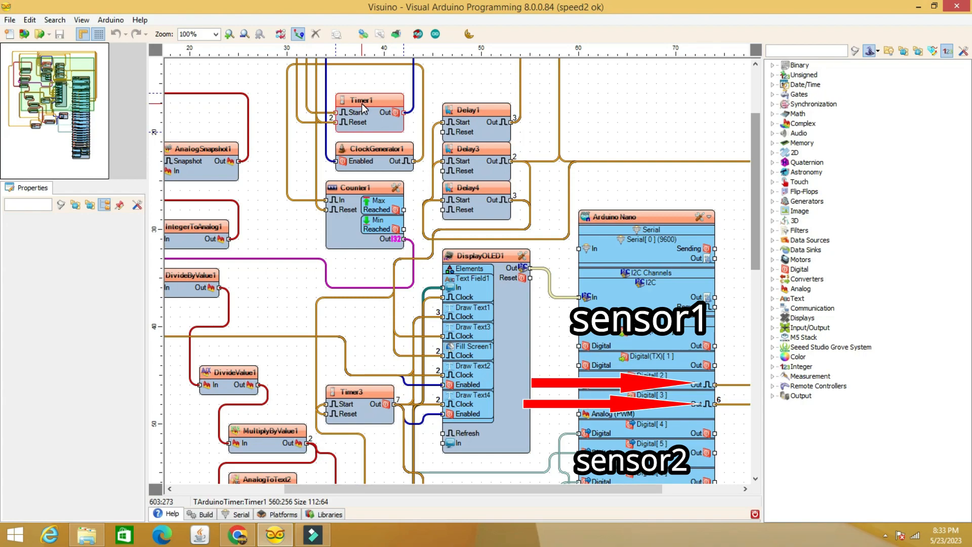
left_click(369, 149)
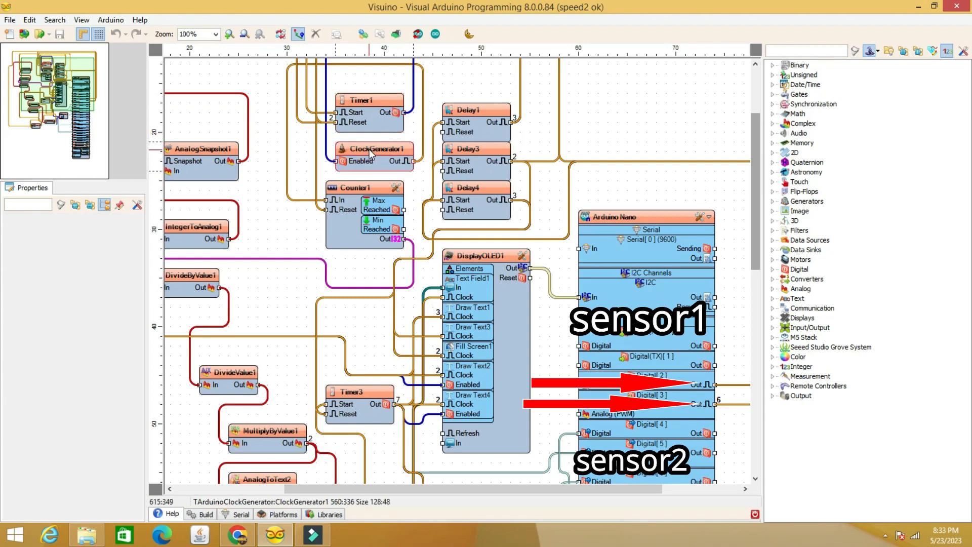
left_click(370, 152)
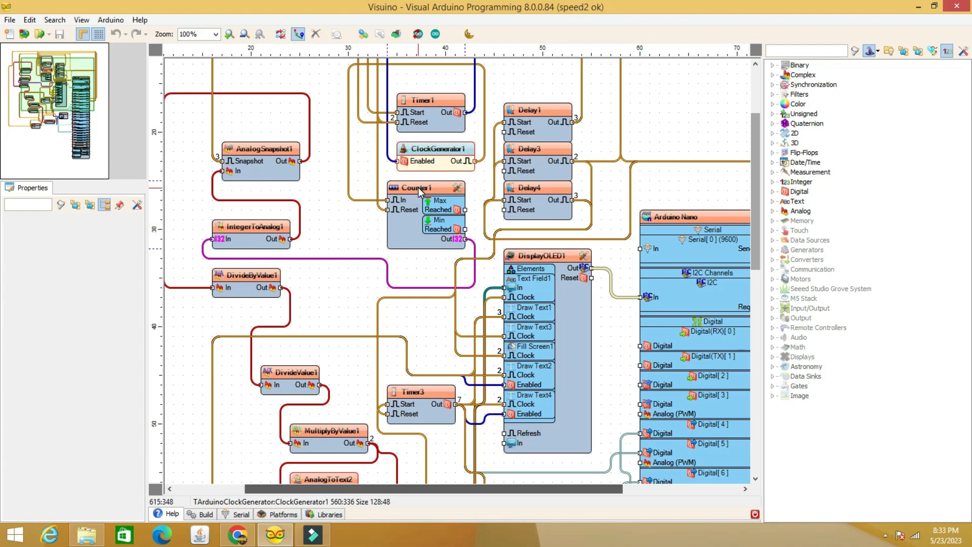
left_click(425, 187)
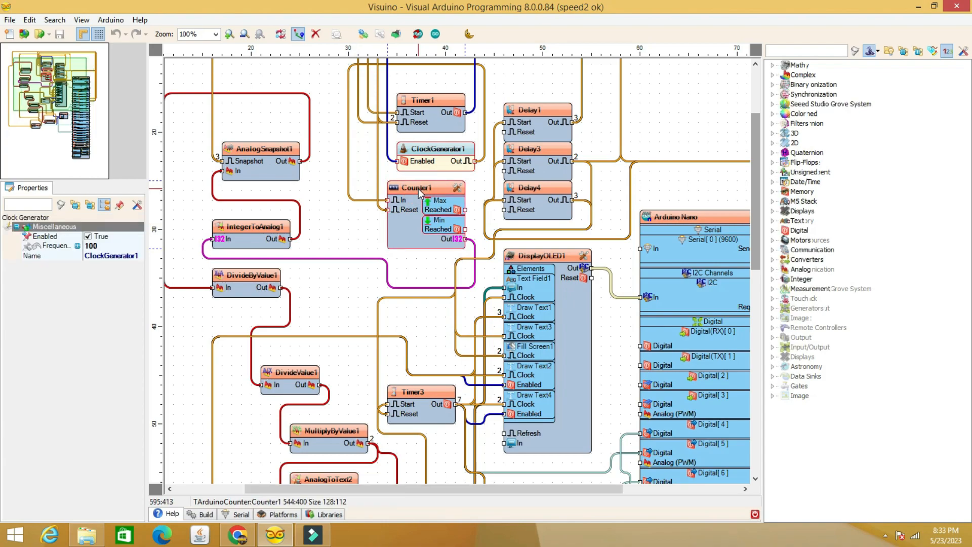
left_click(426, 187)
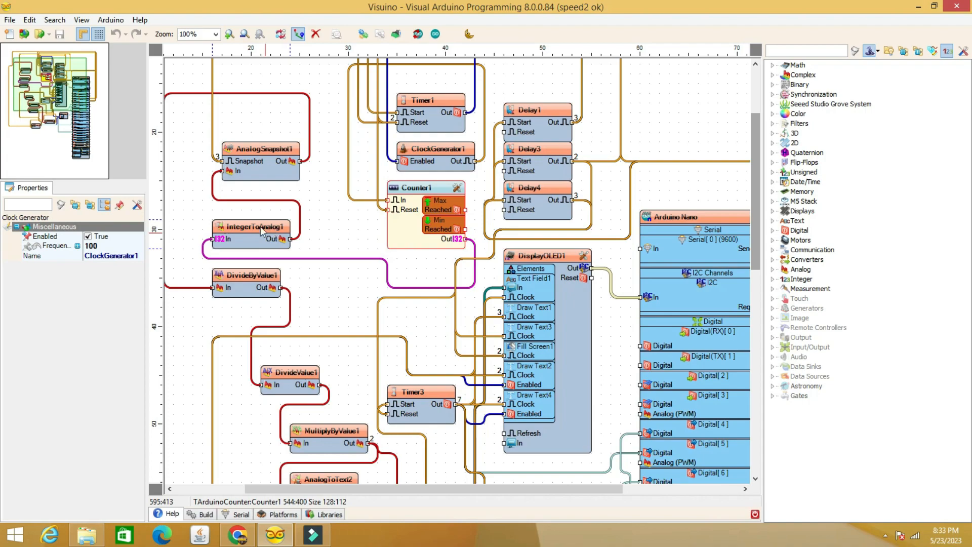
left_click(251, 238)
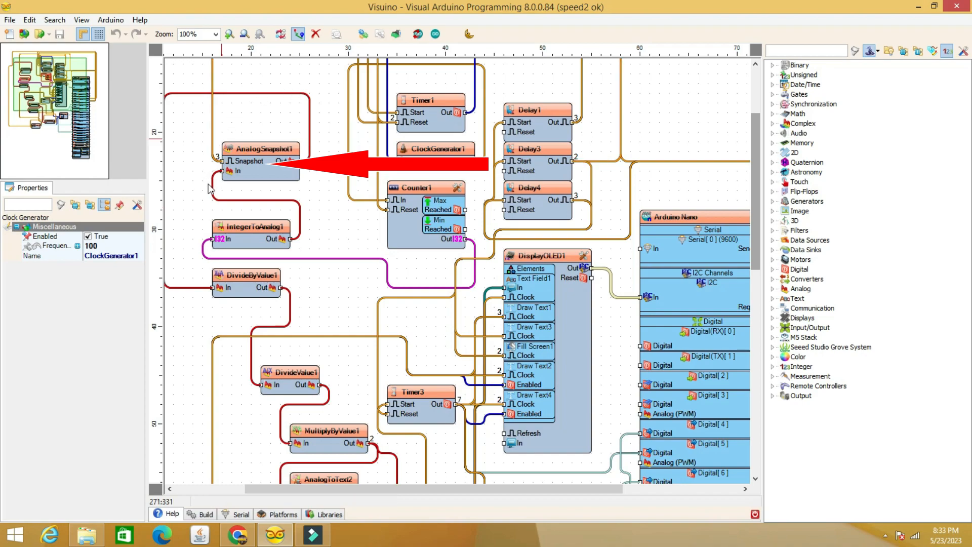
left_click(261, 149)
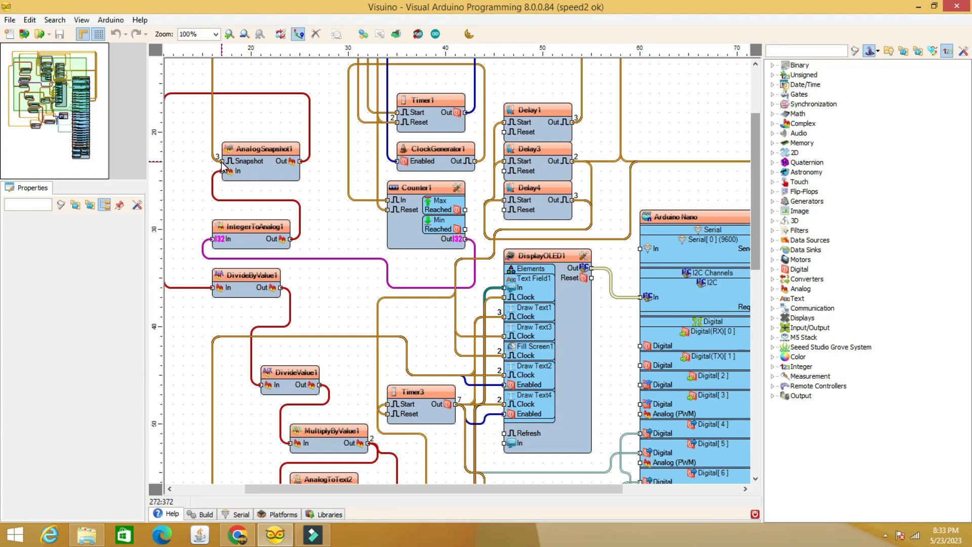
Step: Select AnalogSnapshot1, then DivideByValue1 to view its divisor of 100
left_click(260, 160)
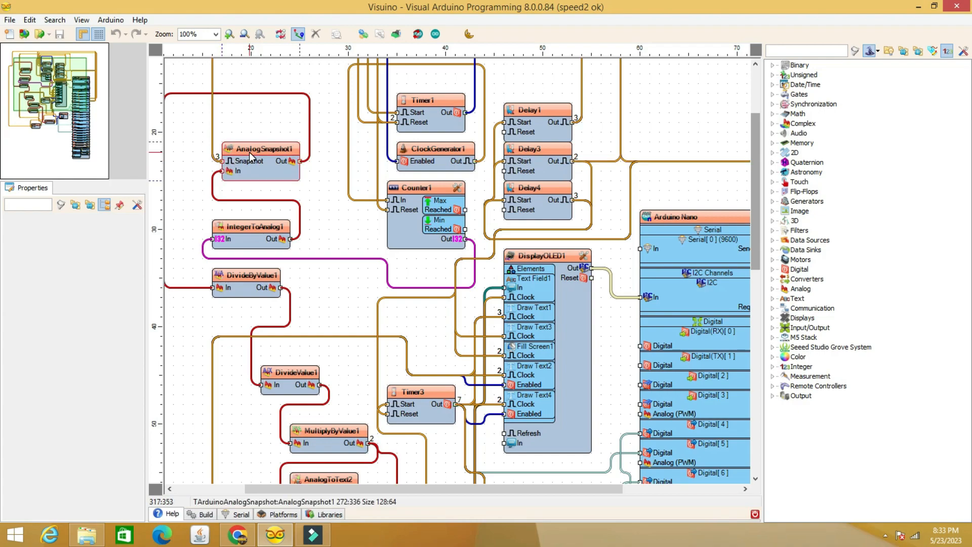
left_click(248, 274)
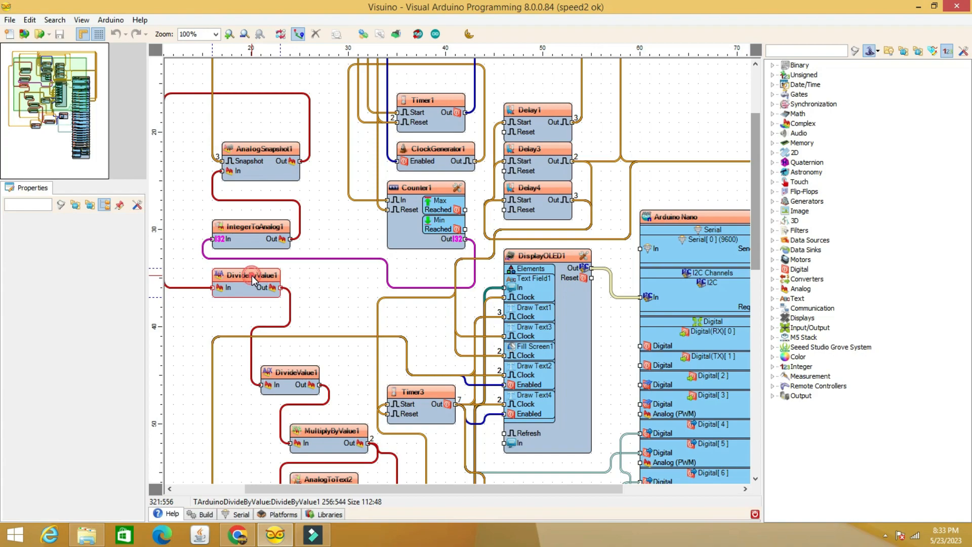
left_click(247, 275)
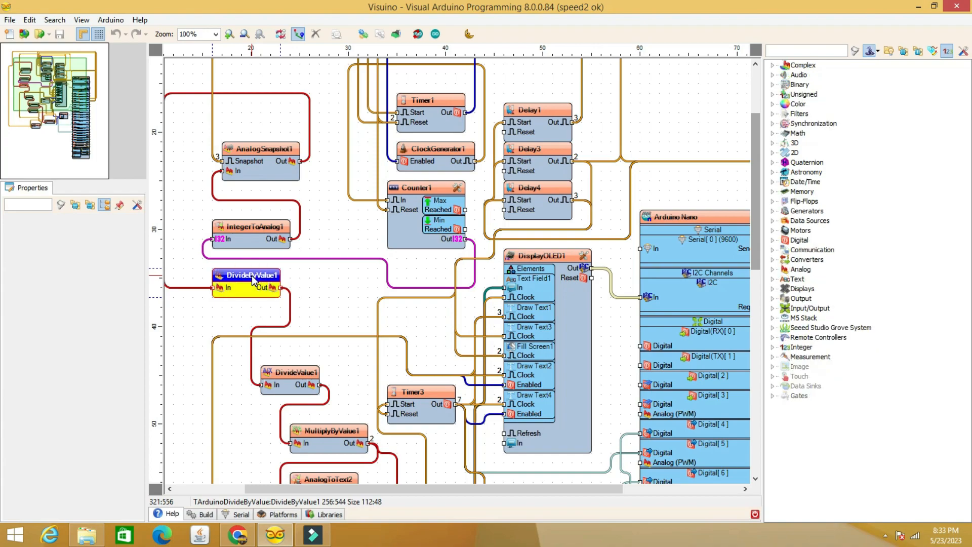
left_click(247, 275)
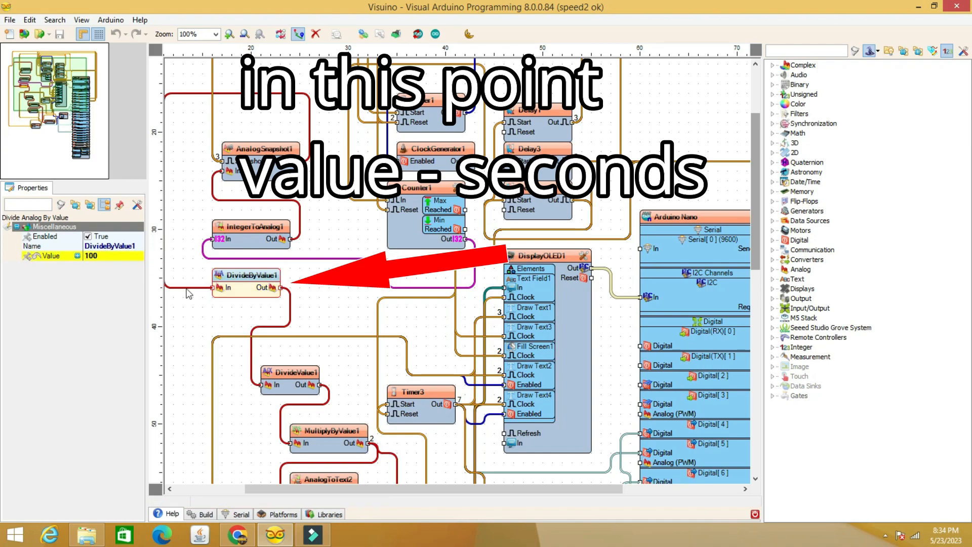
left_click(246, 274)
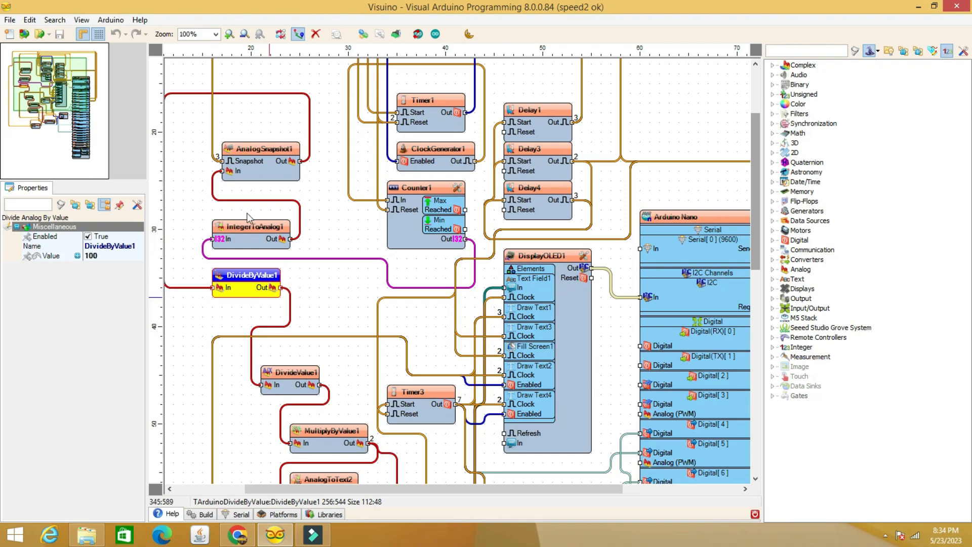
left_click(246, 274)
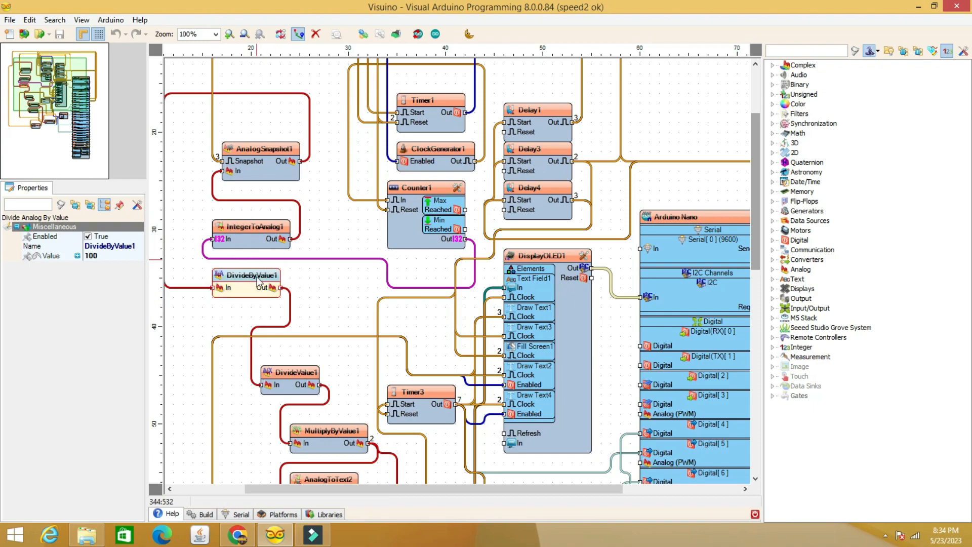
Step: Set DivideValue1's Value property to 0.15
left_click(246, 274)
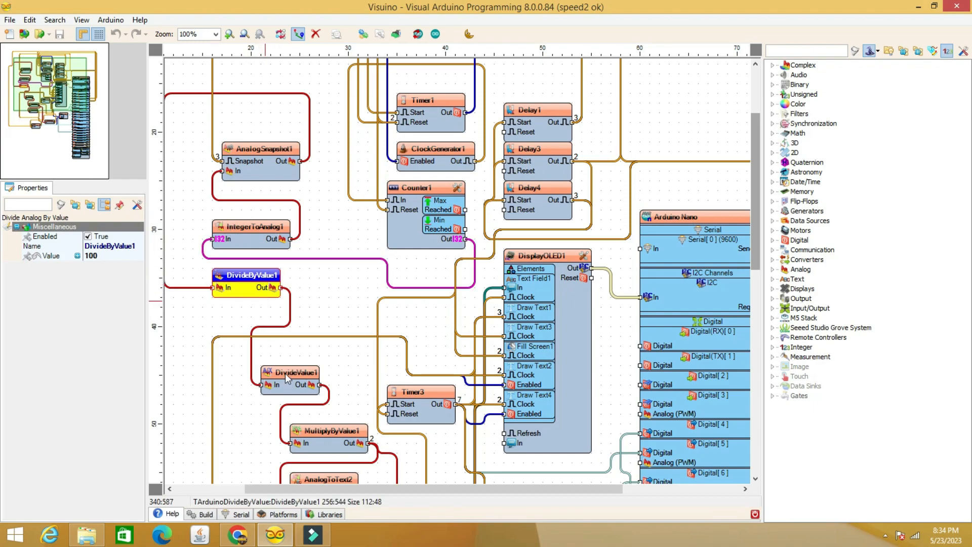
left_click(290, 373)
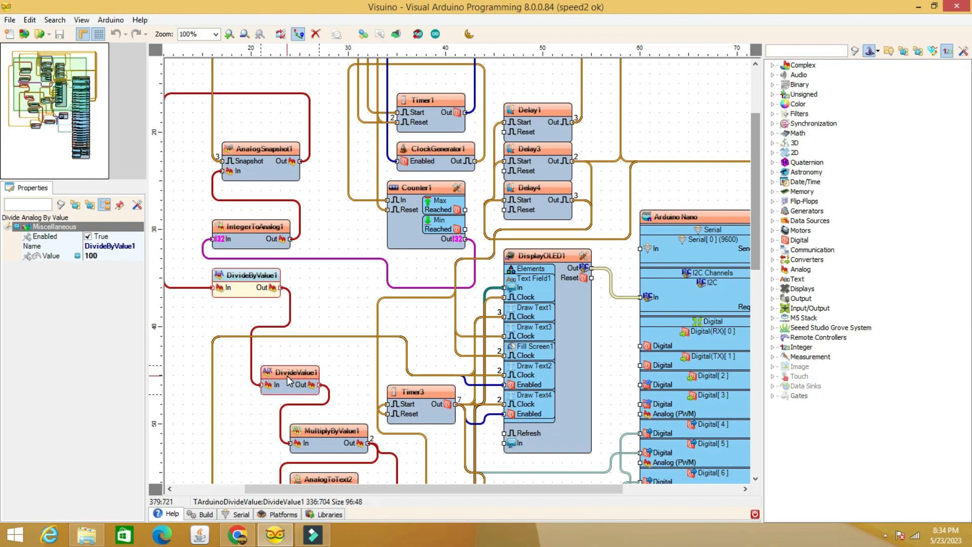
left_click(290, 373)
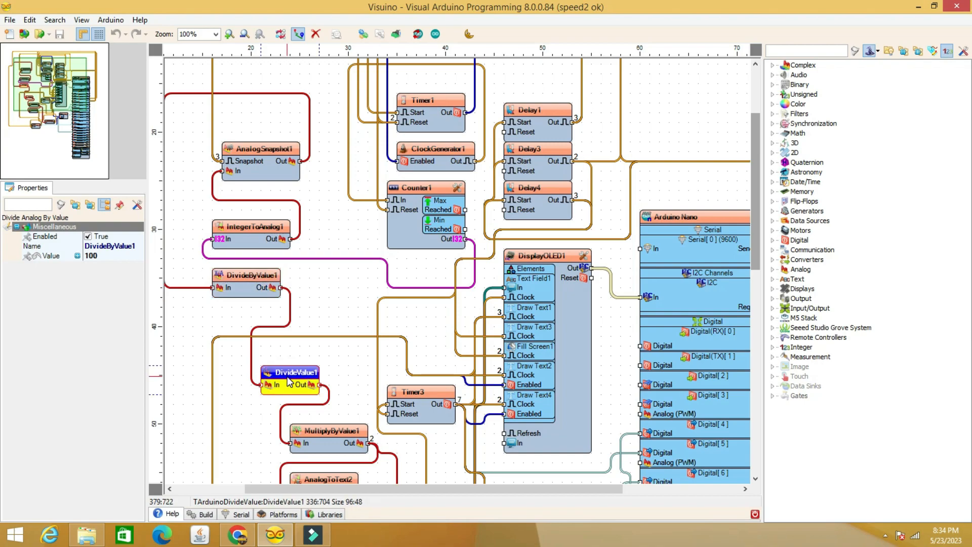
type("0.15")
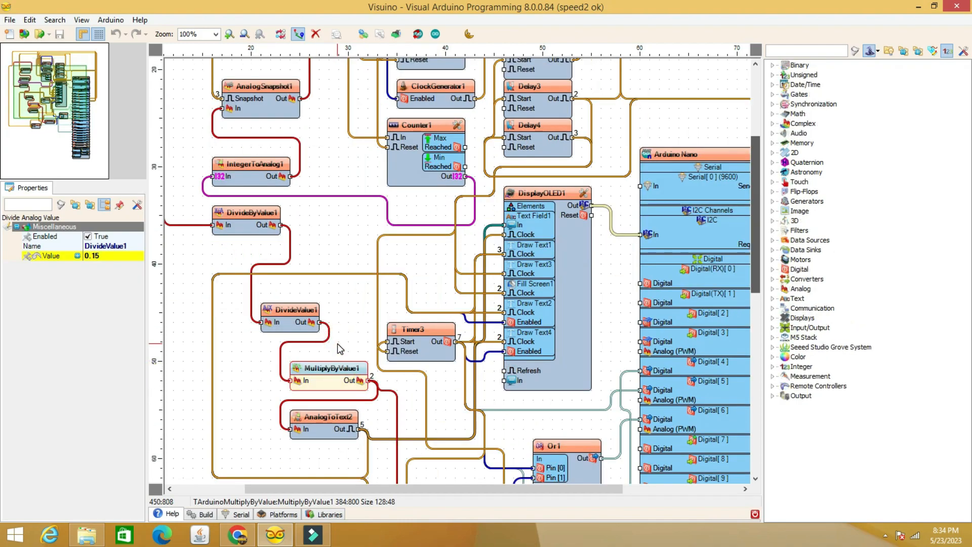
Step: Select MultiplyByValue1 to view its multiplier of 36 in Properties
left_click(329, 367)
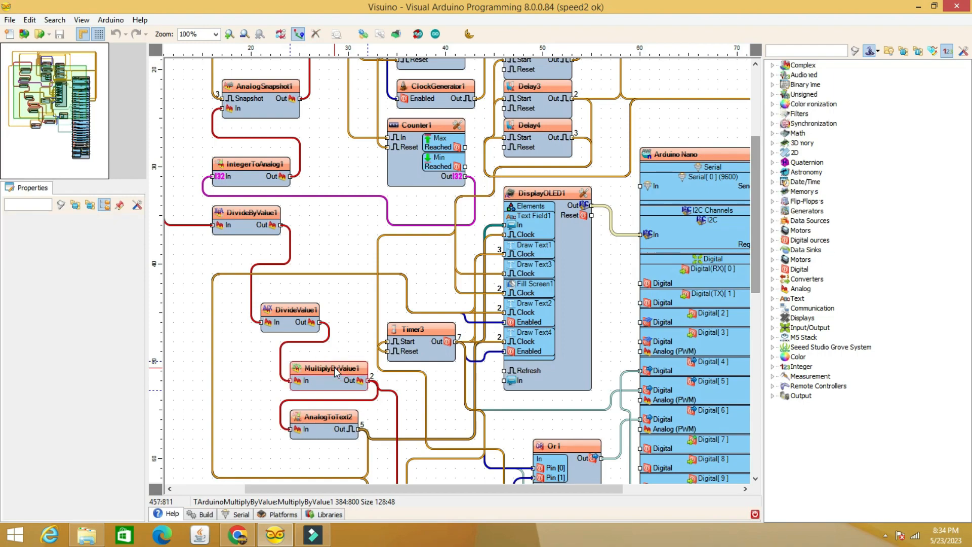
left_click(328, 368)
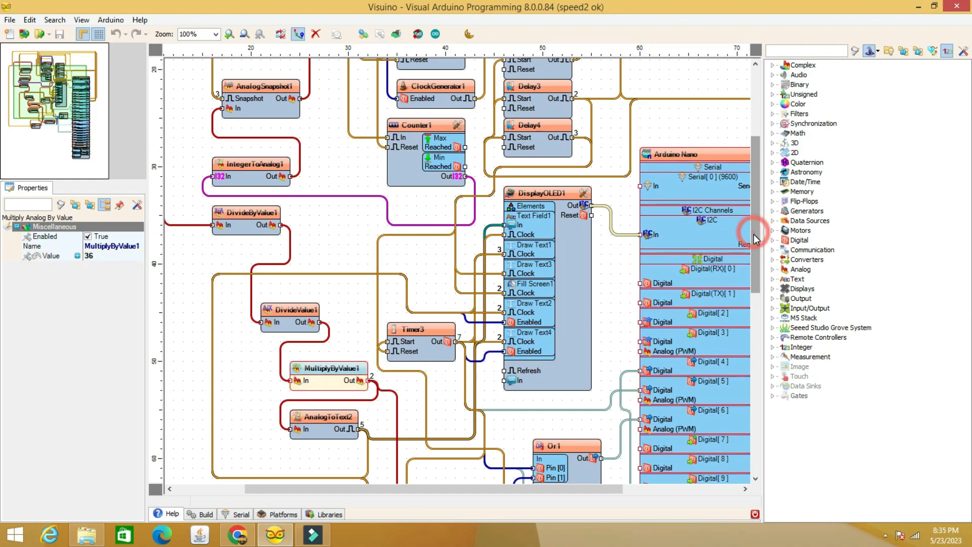
scroll("down", 3)
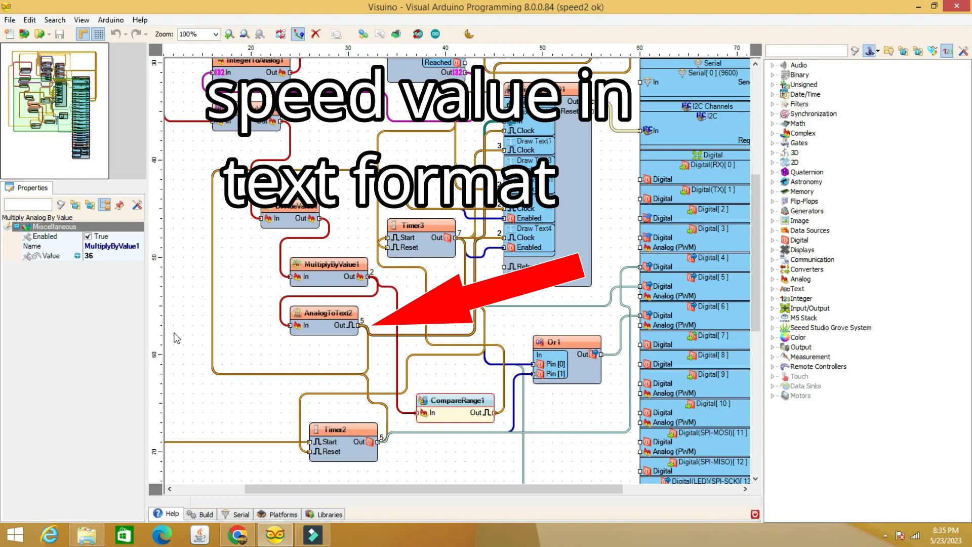
Step: Select CompareRange1 and expand its Range to see Max 2500, Min 100
left_click(454, 400)
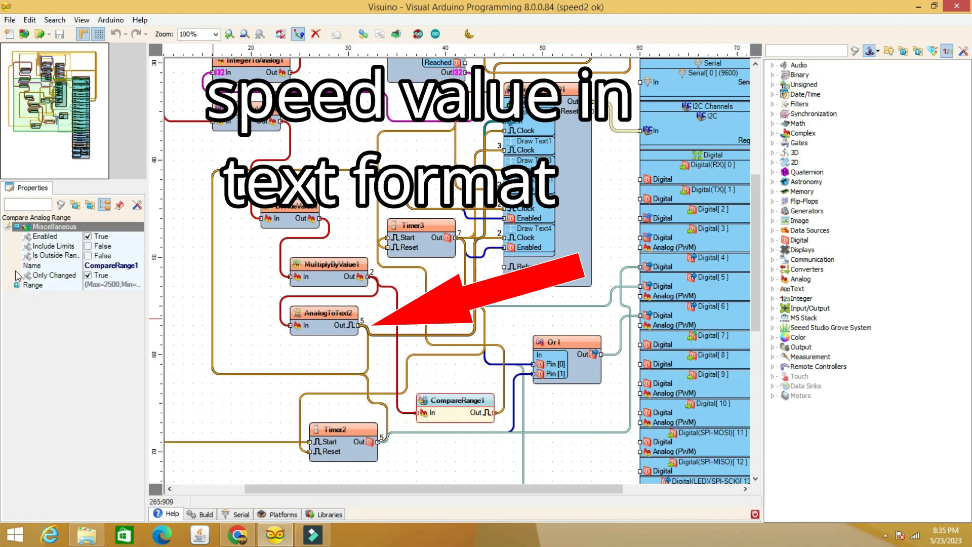
left_click(8, 284)
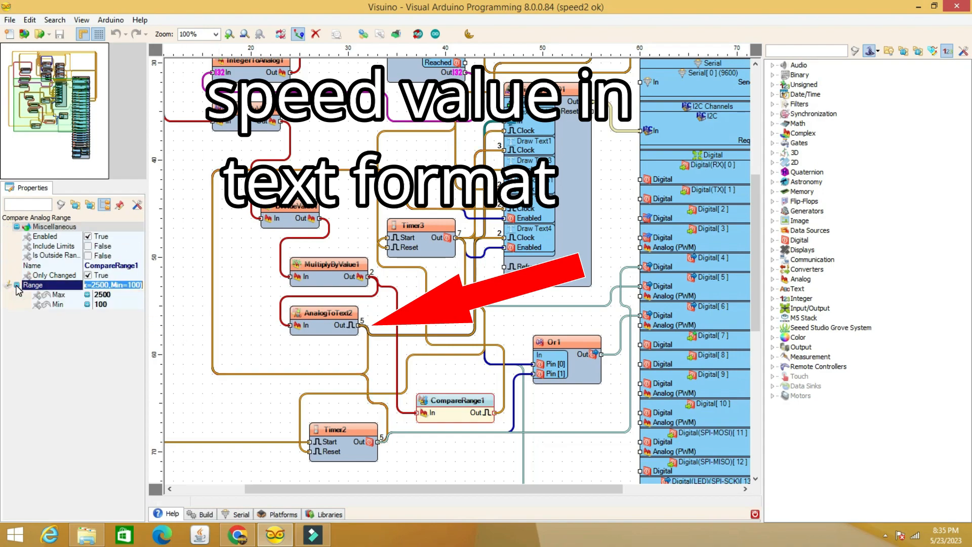
left_click(99, 304)
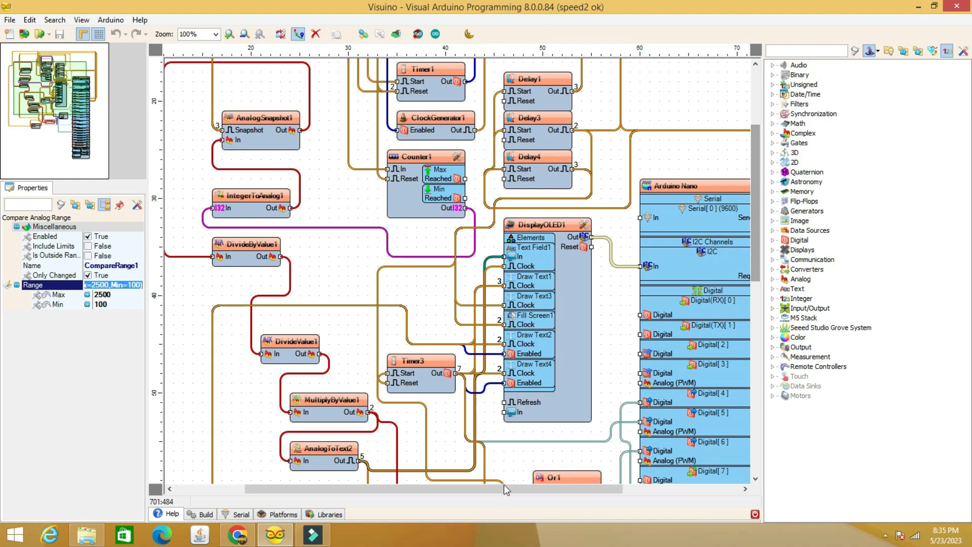
scroll("right", 3)
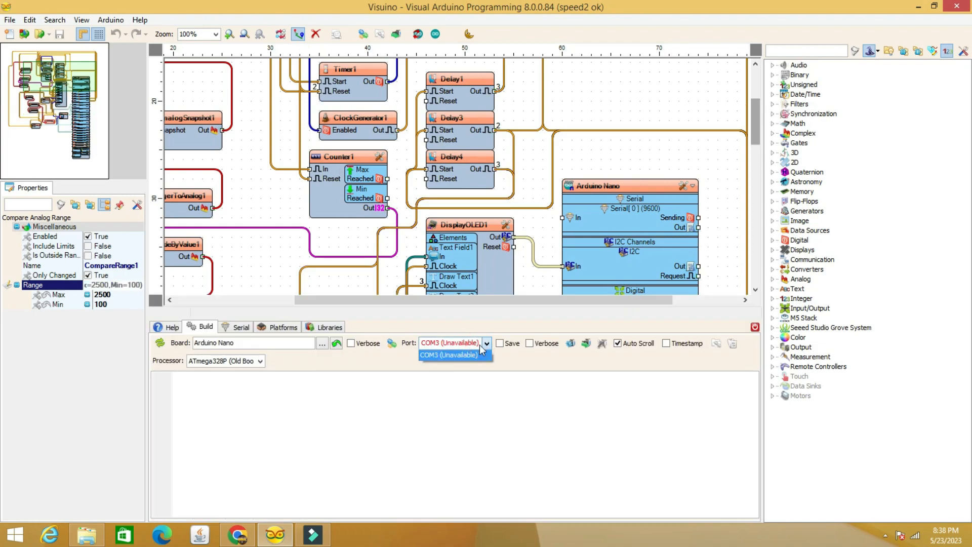
Step: Choose COM3 as the port and upload the project to the Nano
left_click(450, 354)
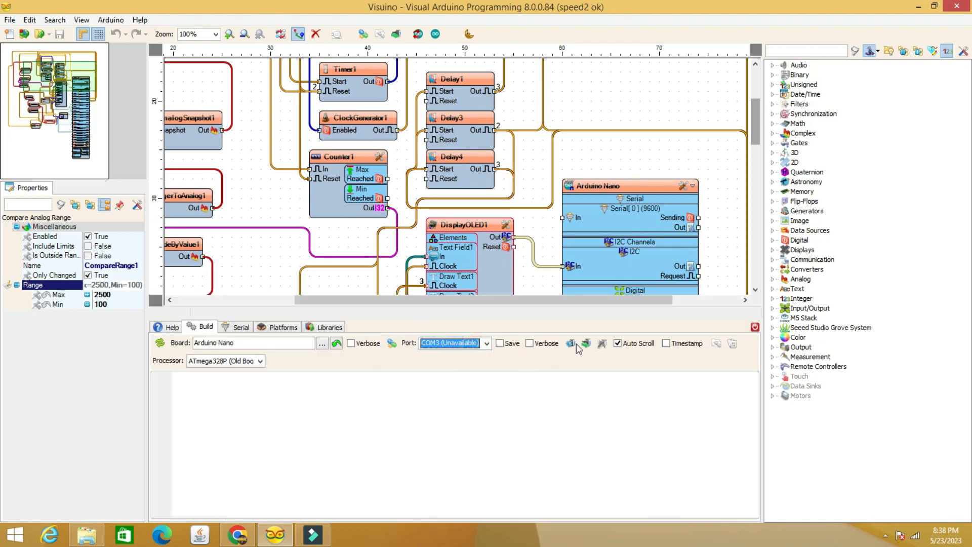
left_click(585, 342)
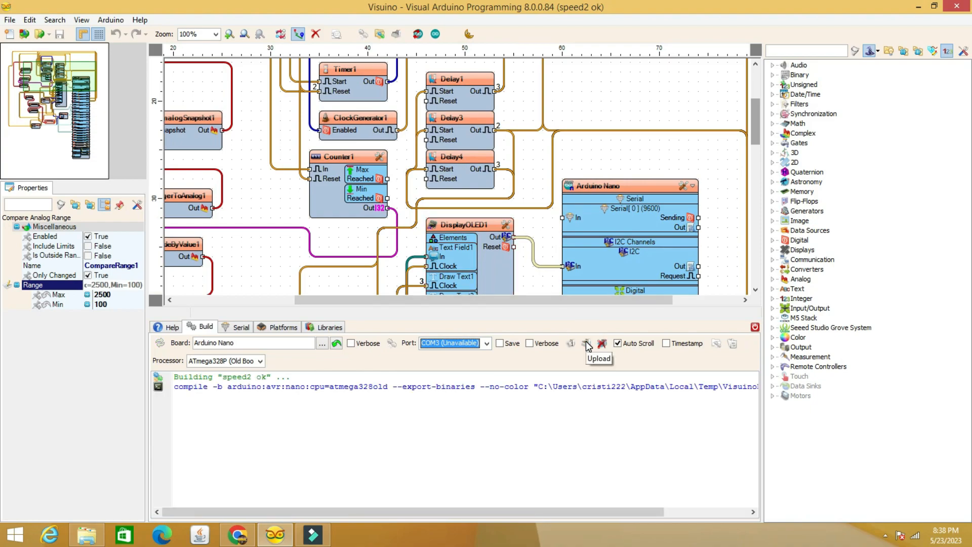